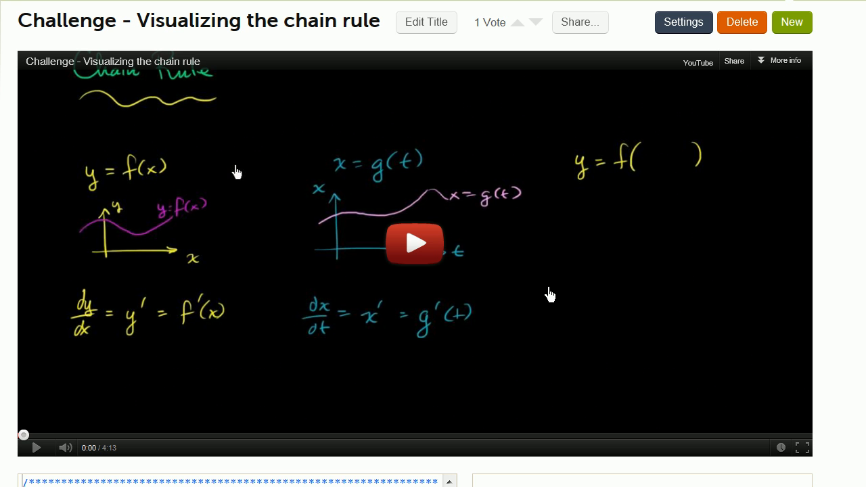
pyautogui.scroll(-3)
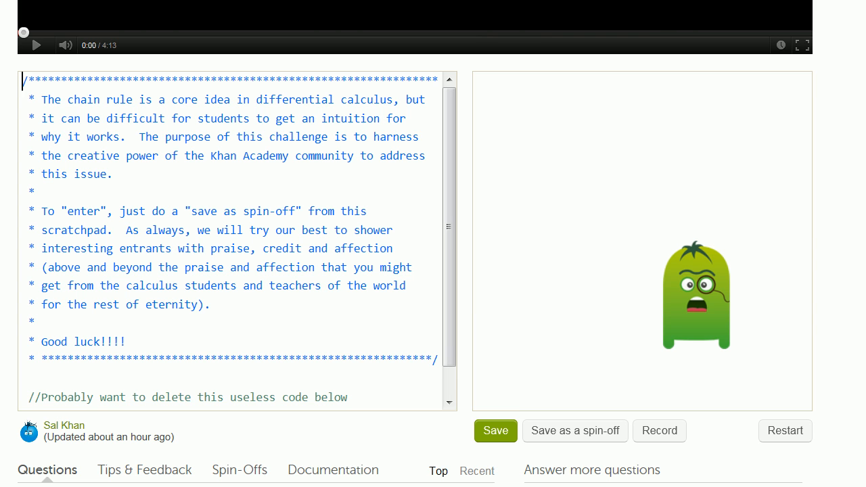
pyautogui.moveTo(706, 427)
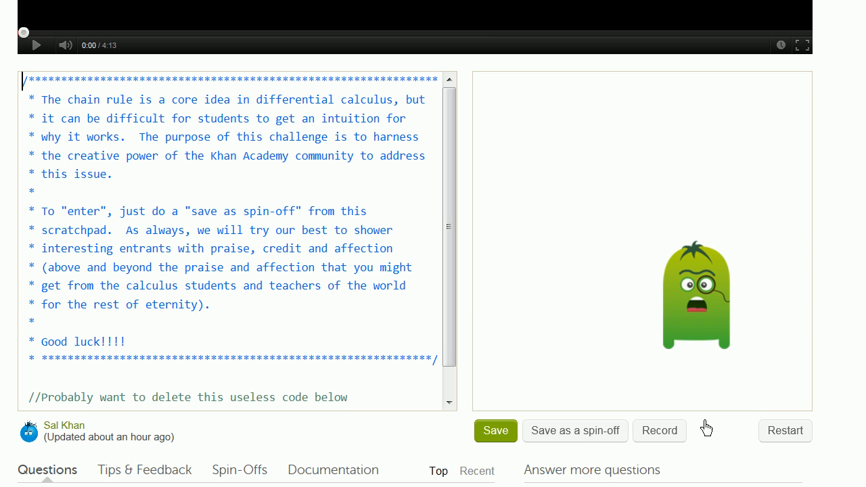